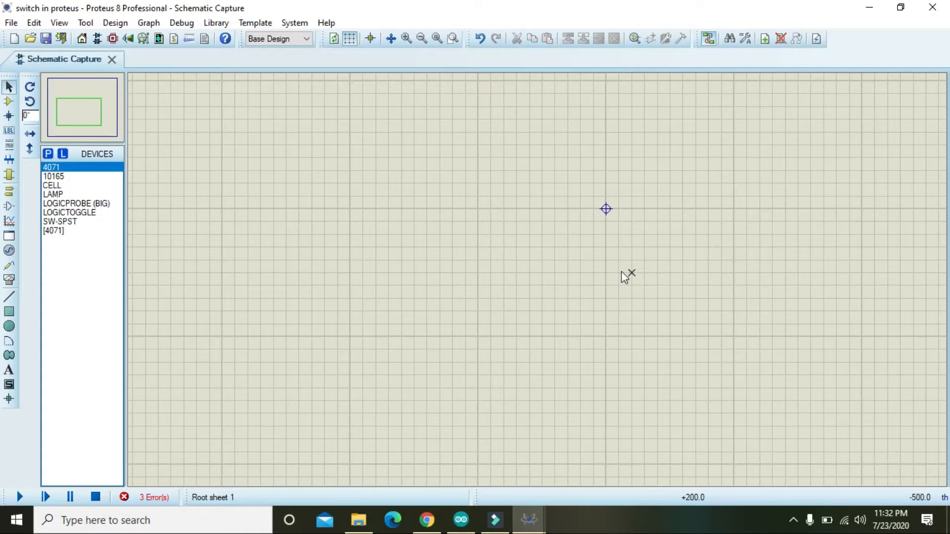
{"action": "mouse_move", "coordinate": [612, 286]}
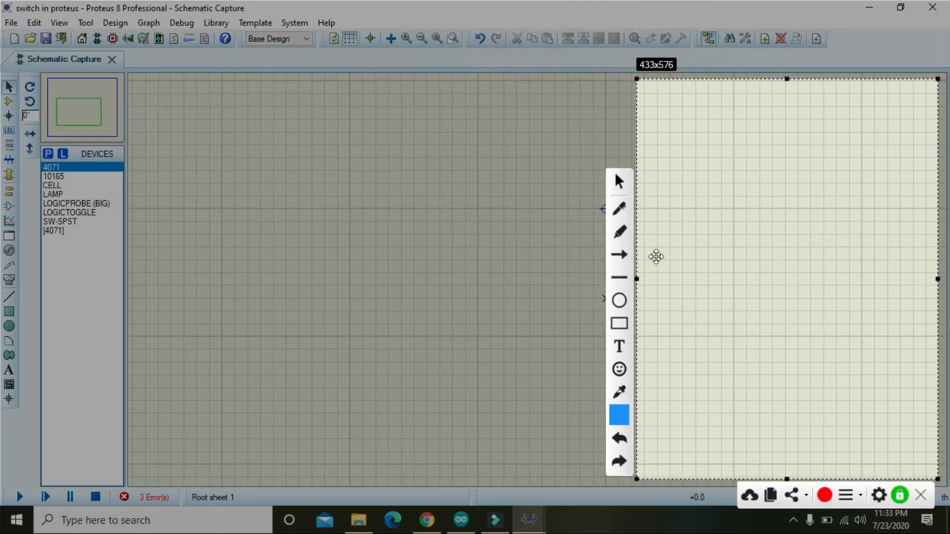
{"action": "mouse_move", "coordinate": [619, 211]}
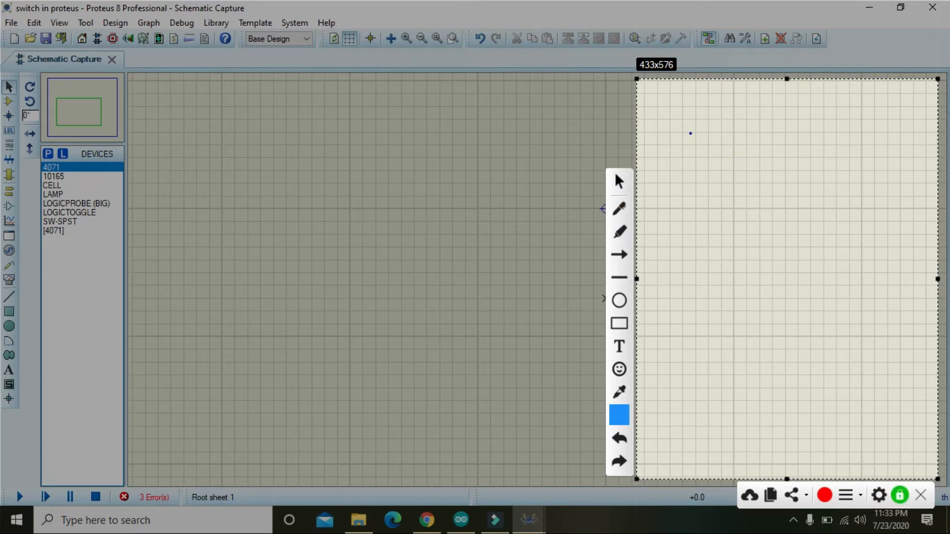
- Sketch a block with four input lines labelled Y0–Y3 and two output lines
{"action": "left_click_drag", "start_coordinate": [690, 133], "coordinate": [730, 133]}
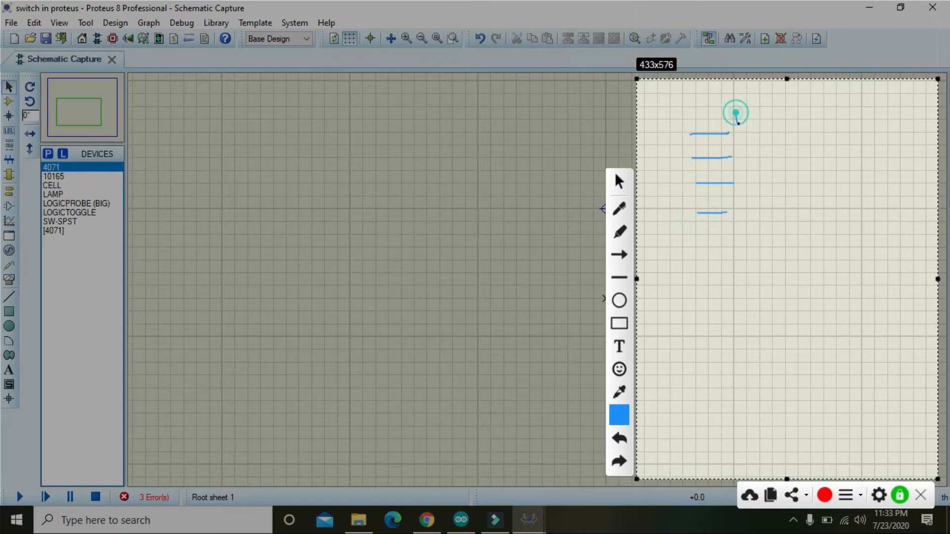
{"action": "left_click_drag", "start_coordinate": [736, 116], "coordinate": [737, 239]}
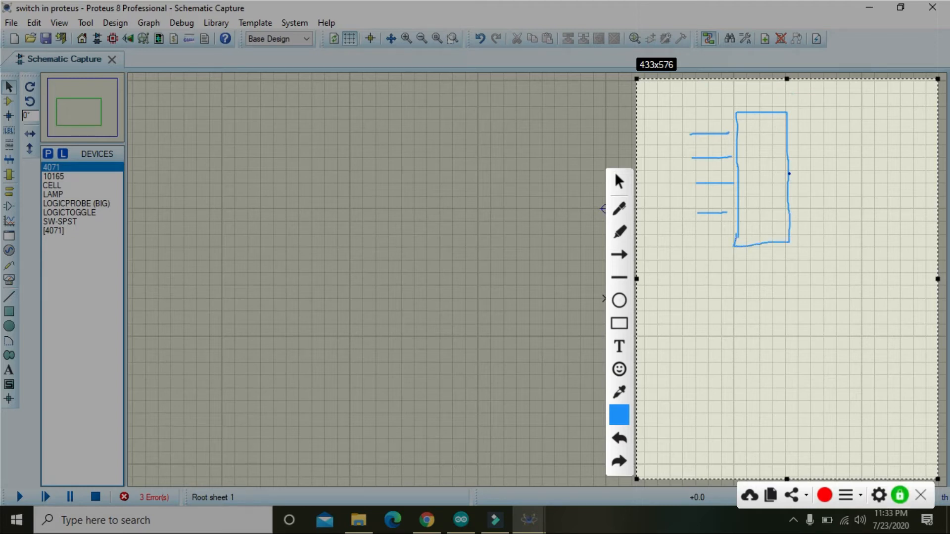
{"action": "left_click_drag", "start_coordinate": [791, 141], "coordinate": [839, 138]}
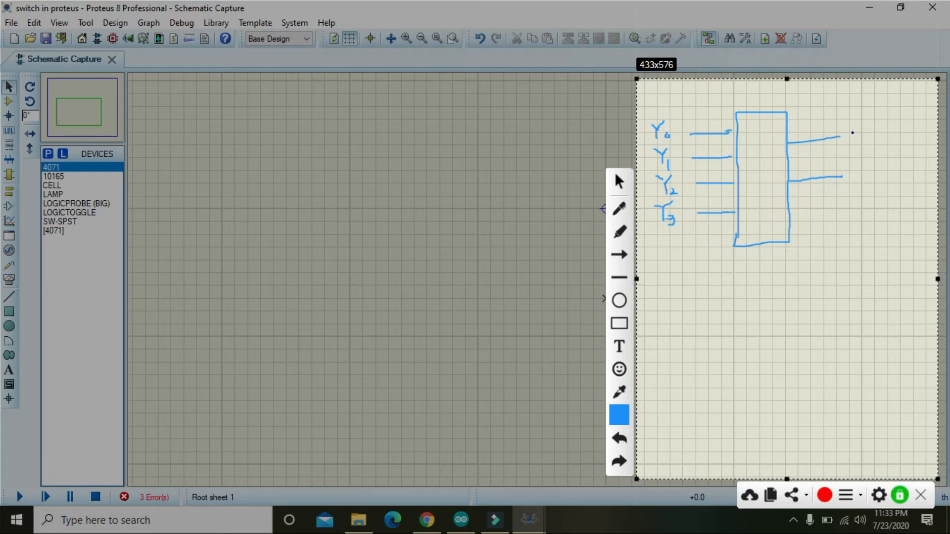
- Write output labels A and B and the truth table codes 00, 01, 10, 11
{"action": "left_click_drag", "start_coordinate": [853, 140], "coordinate": [860, 124]}
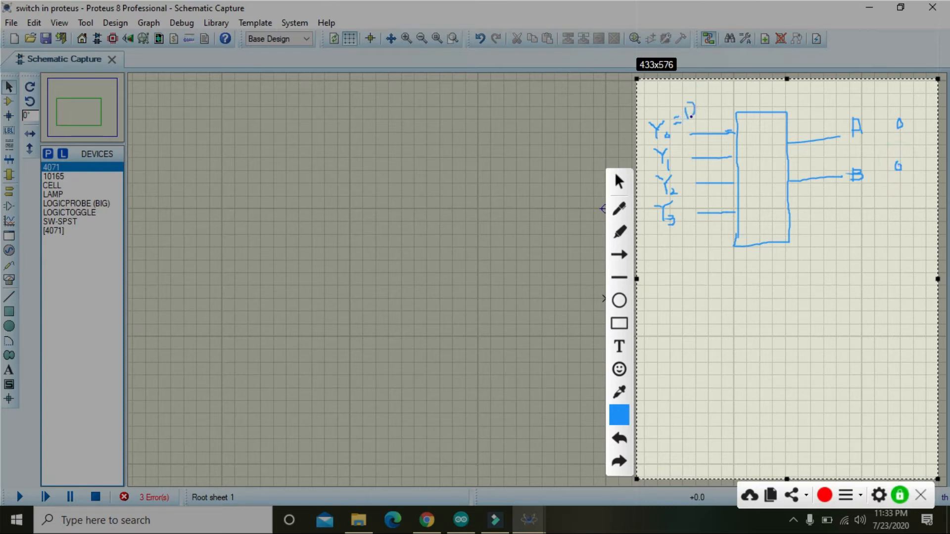
{"action": "left_click", "coordinate": [682, 150]}
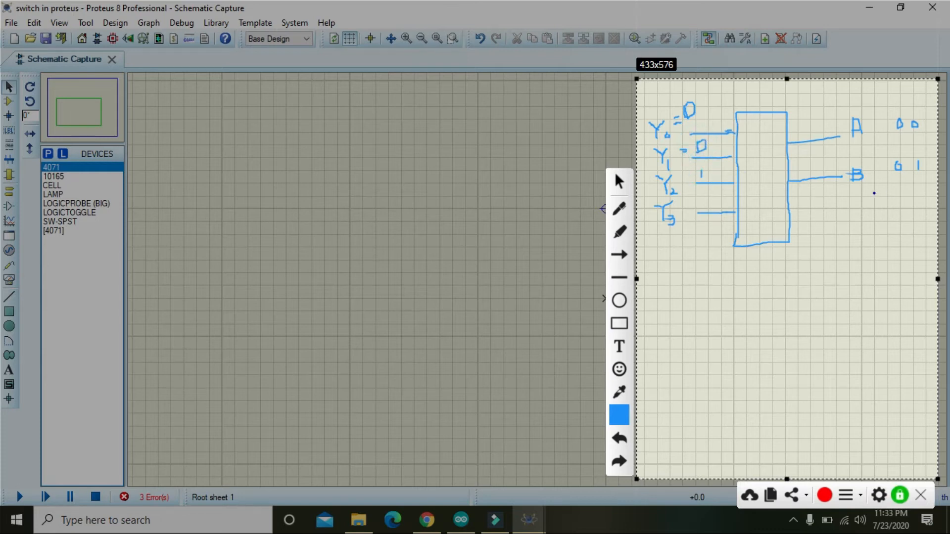
{"action": "left_click_drag", "start_coordinate": [901, 184], "coordinate": [901, 209]}
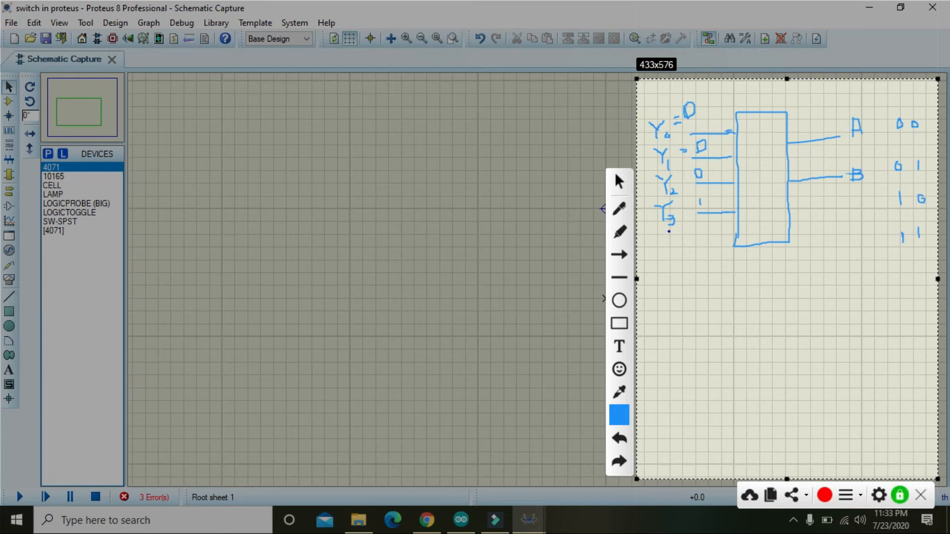
{"action": "mouse_move", "coordinate": [668, 237]}
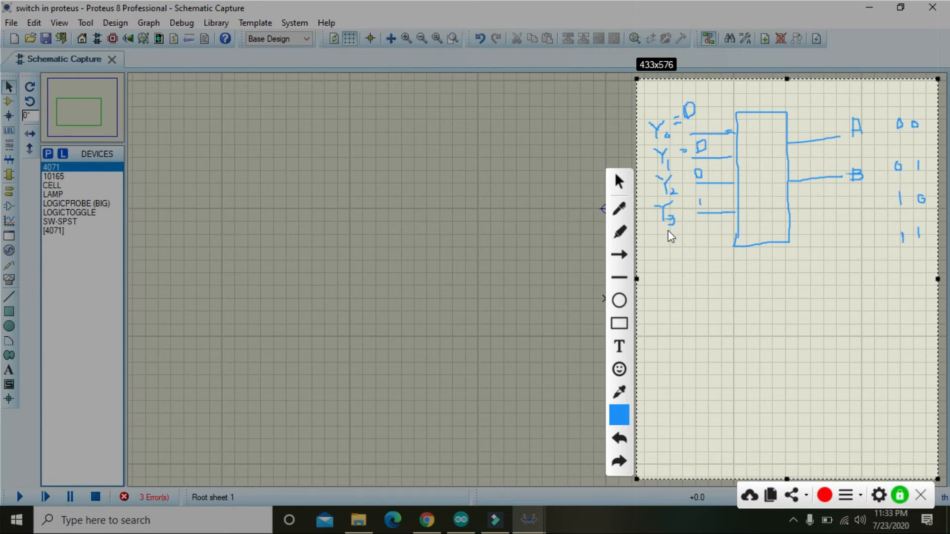
- Close the sketch and add the 4071 quad OR gate found by searching 'or gate'
{"action": "left_click", "coordinate": [921, 495]}
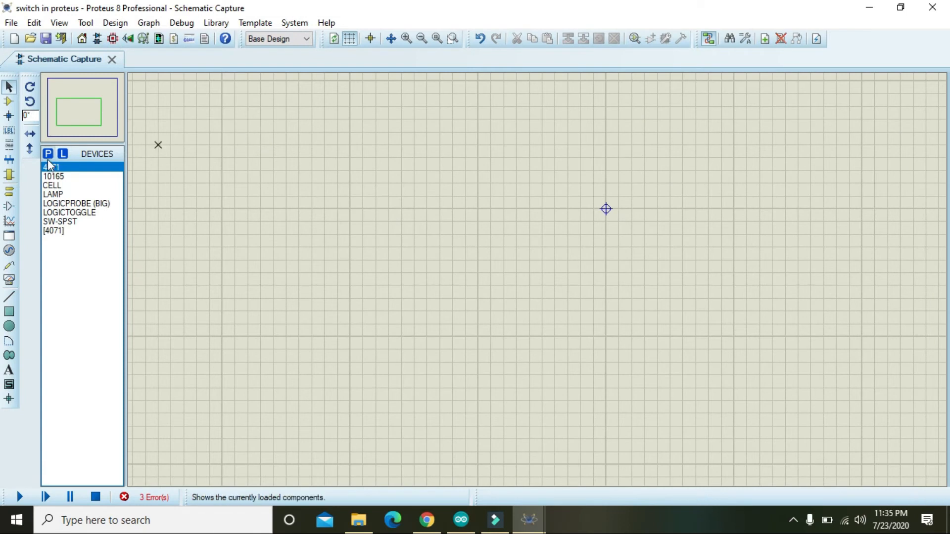
{"action": "left_click", "coordinate": [48, 154]}
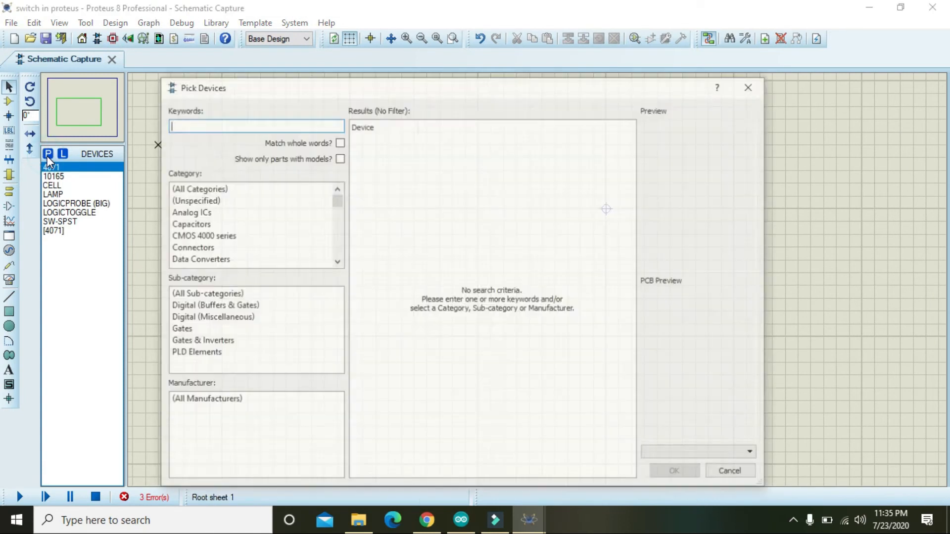
{"action": "type", "text": "or"}
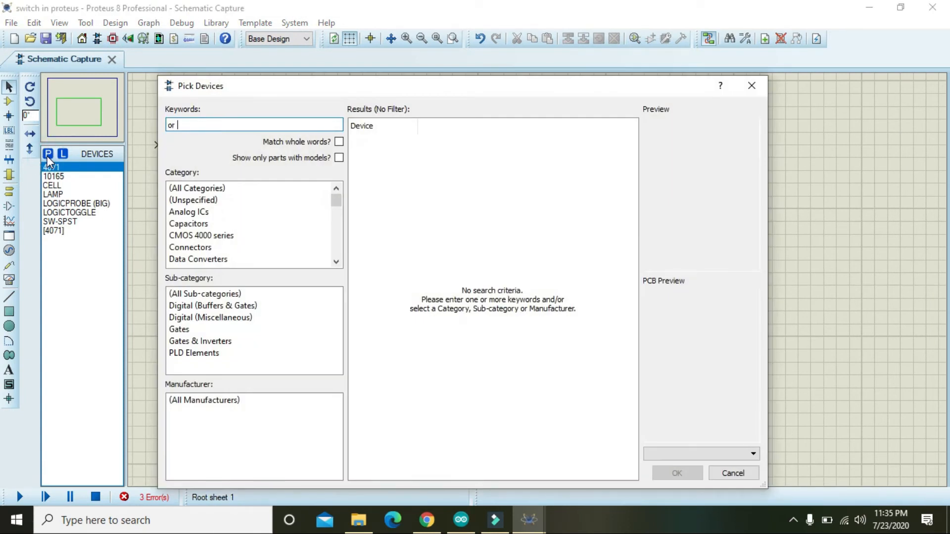
{"action": "type", "text": "gate"}
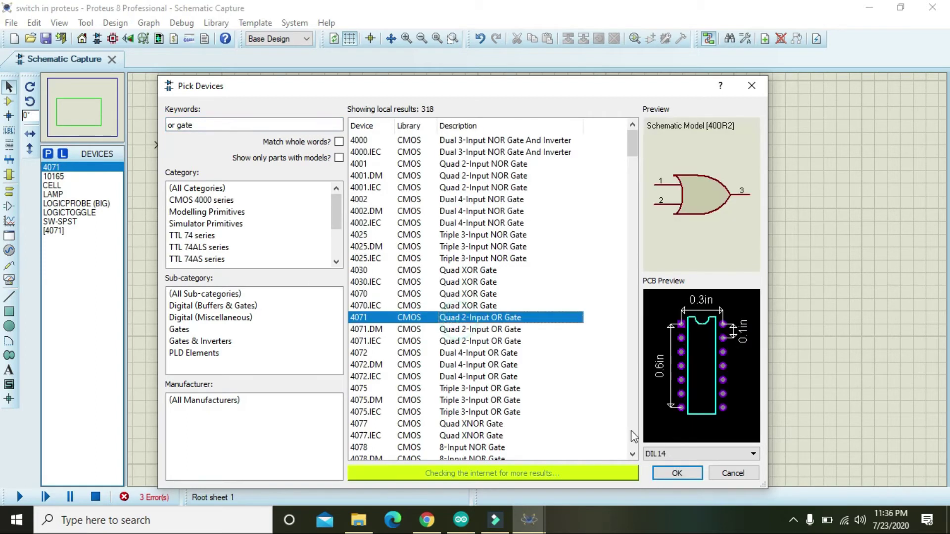
{"action": "left_click", "coordinate": [677, 474]}
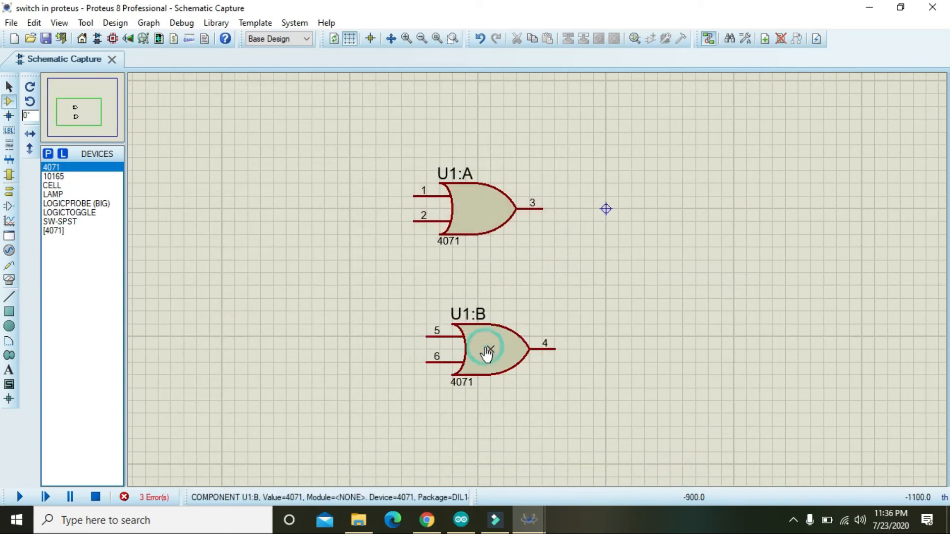
- Place the second OR gate below the first, then add a big logic probe right of U1:A
{"action": "left_click", "coordinate": [484, 354]}
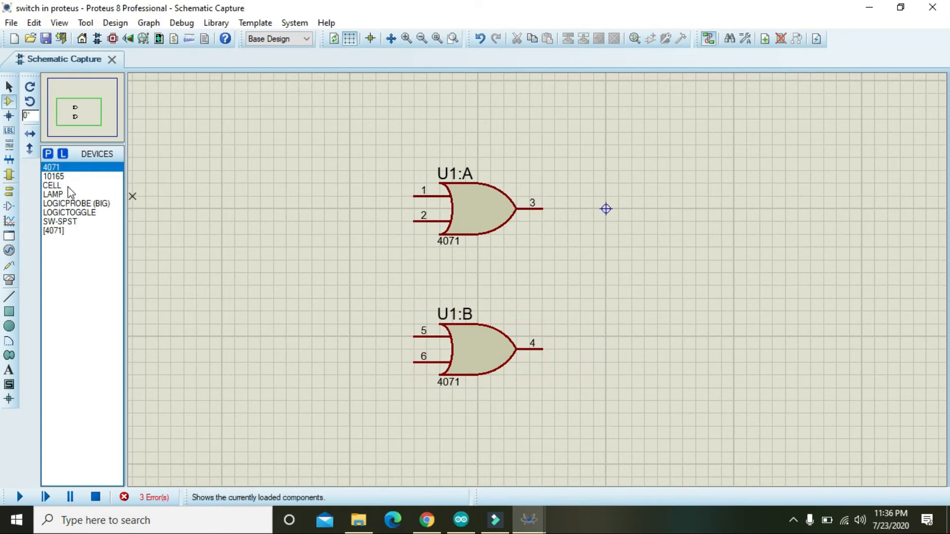
{"action": "left_click", "coordinate": [77, 204]}
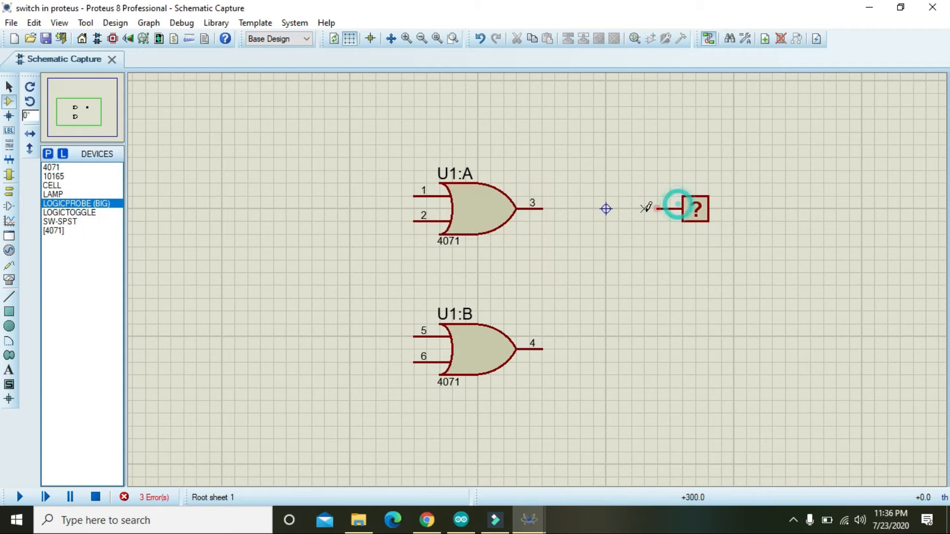
{"action": "left_click_drag", "start_coordinate": [539, 209], "coordinate": [679, 209]}
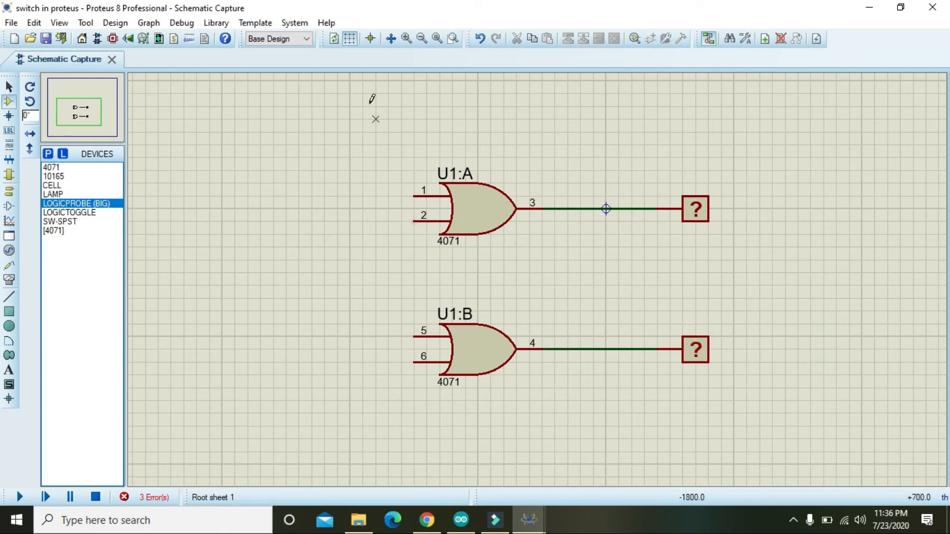
- Shift the gate circuit right and wire U1:A pin 2 down toward U1:B pin 5
{"action": "left_click_drag", "start_coordinate": [375, 106], "coordinate": [567, 464]}
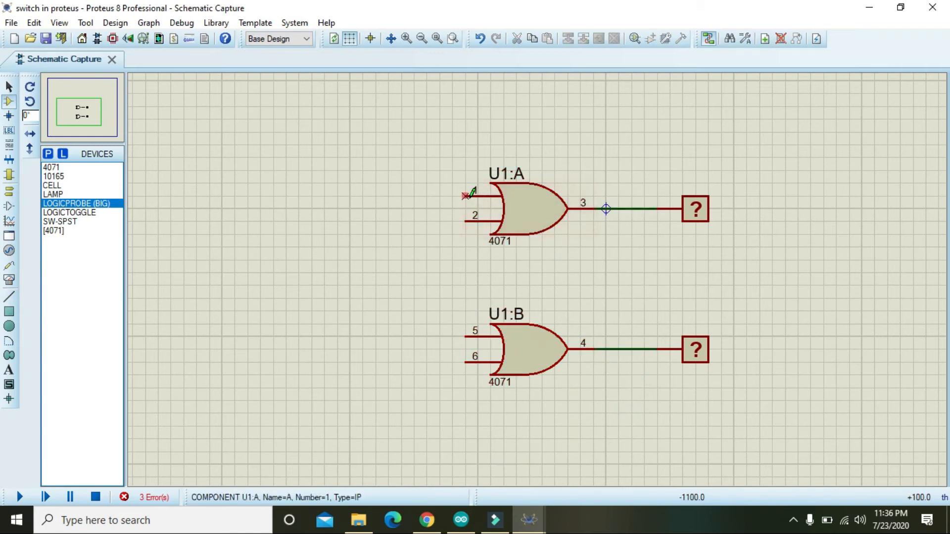
{"action": "mouse_move", "coordinate": [465, 222]}
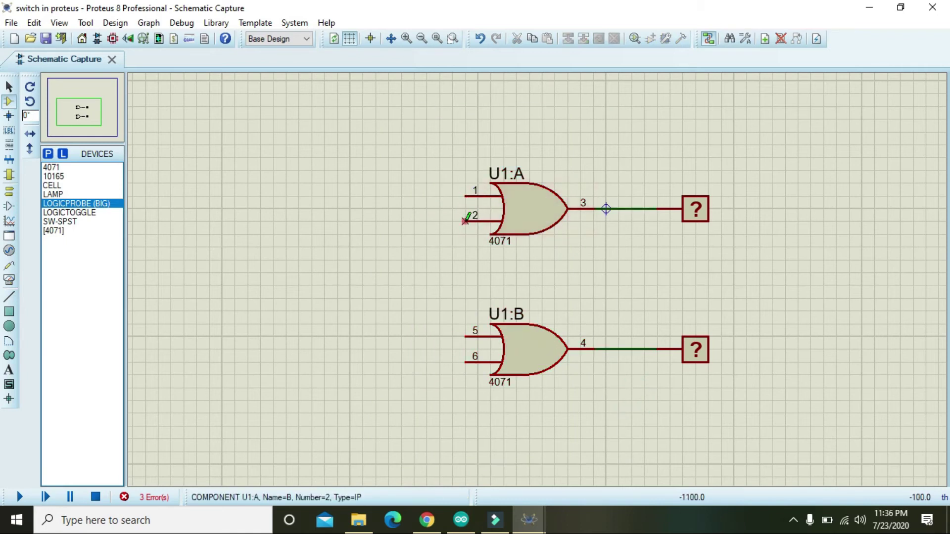
{"action": "left_click_drag", "start_coordinate": [467, 223], "coordinate": [450, 332]}
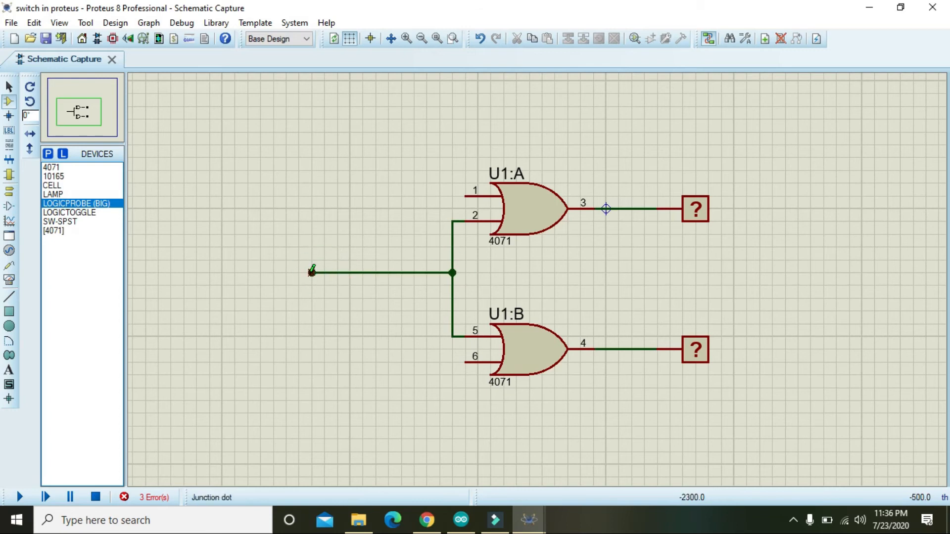
{"action": "mouse_move", "coordinate": [463, 195]}
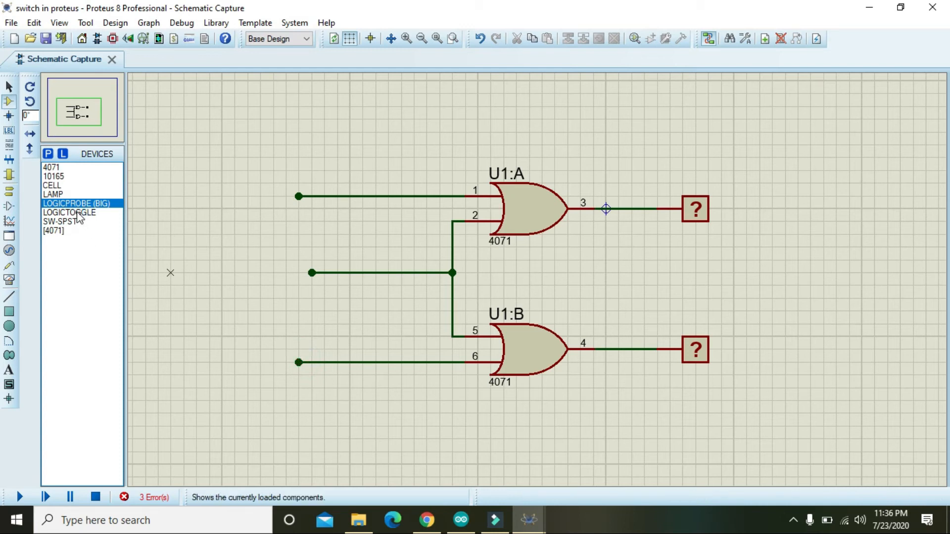
- Place LOGICTOGGLE devices and connect the bottom toggle to pin 6's wire
{"action": "left_click", "coordinate": [68, 212]}
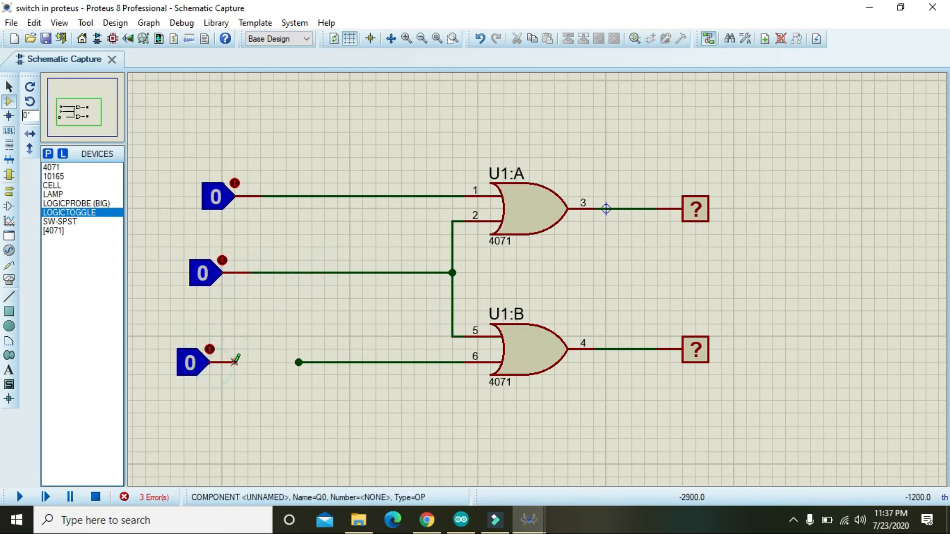
{"action": "left_click", "coordinate": [189, 364]}
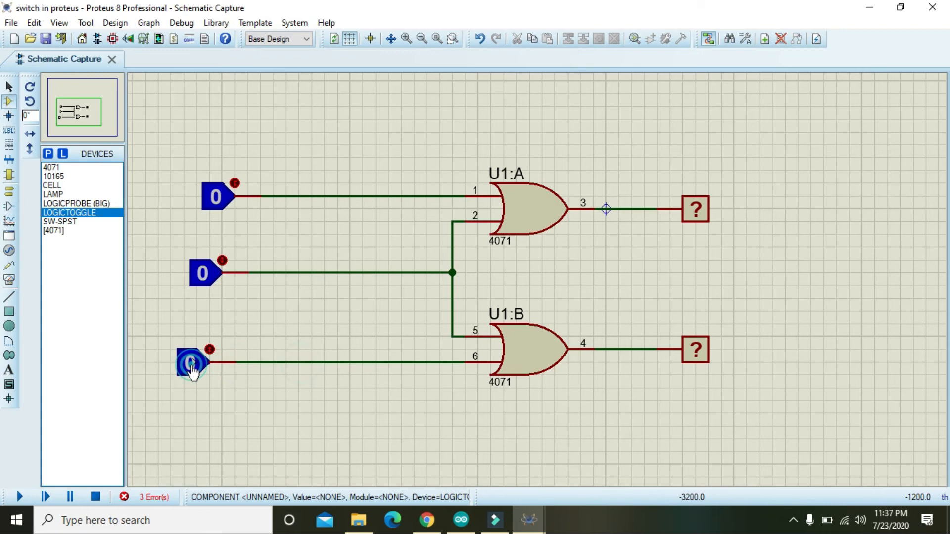
{"action": "left_click", "coordinate": [190, 365]}
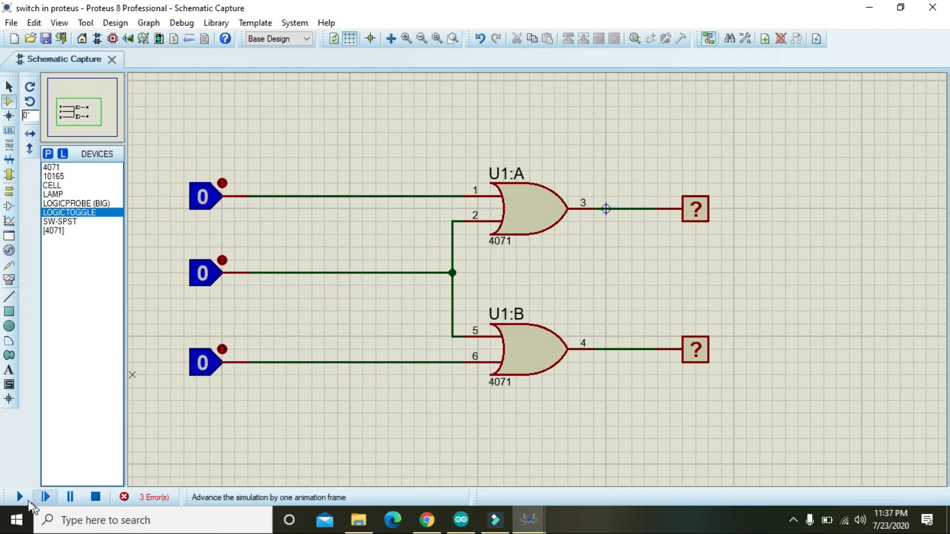
- Start the simulation and flip the bottom input to 1, then back to 0
{"action": "left_click", "coordinate": [18, 496]}
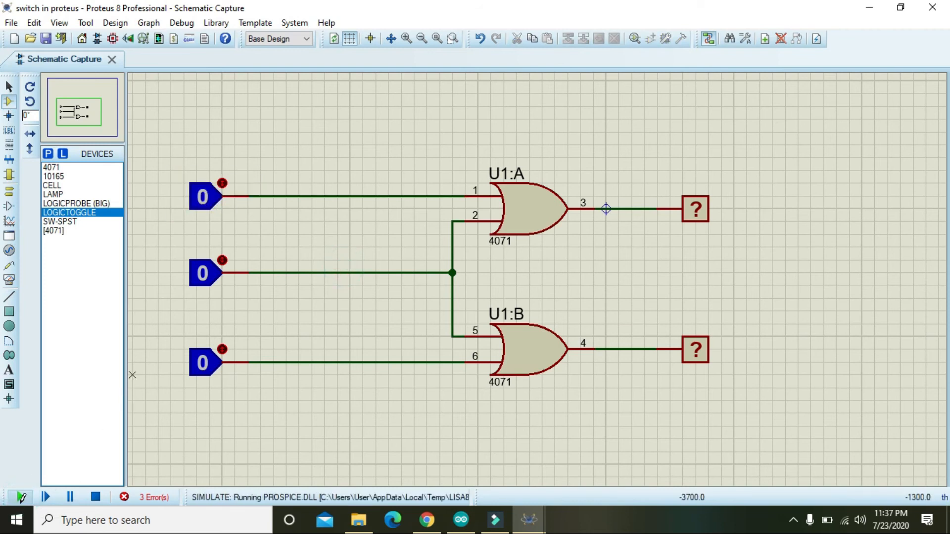
{"action": "left_click", "coordinate": [20, 497]}
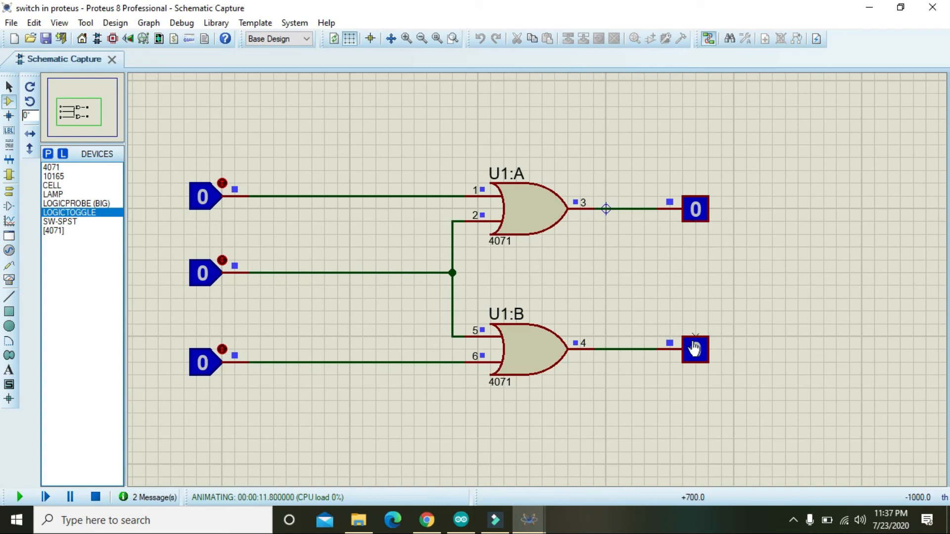
{"action": "mouse_move", "coordinate": [224, 176]}
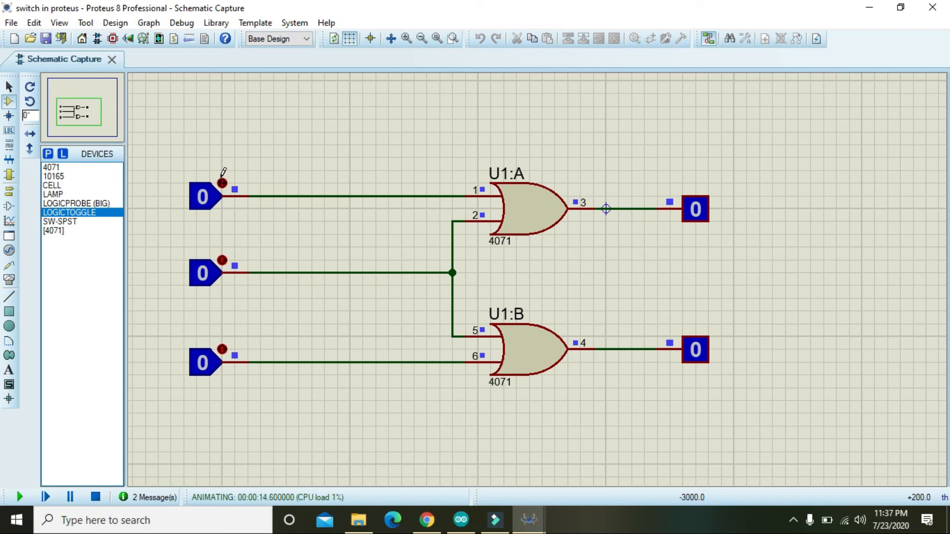
{"action": "left_click", "coordinate": [221, 350]}
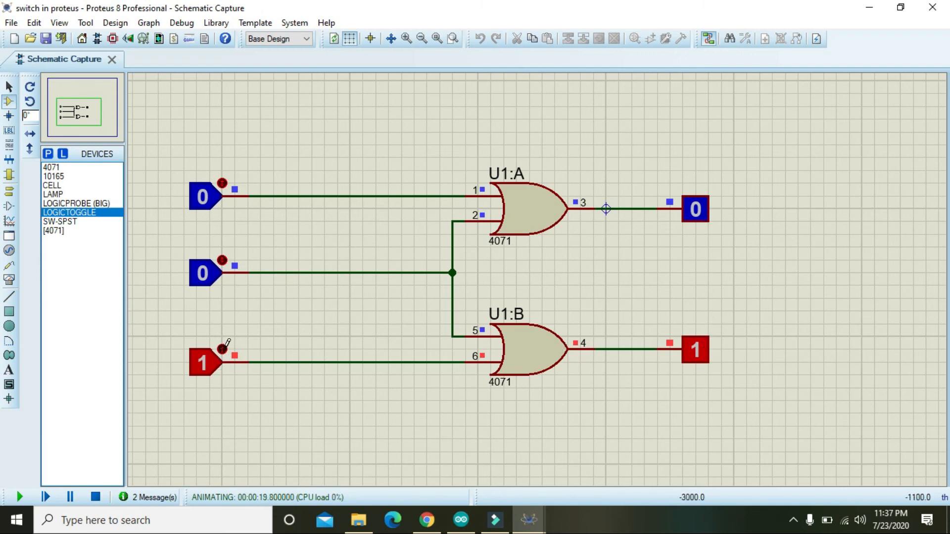
{"action": "left_click", "coordinate": [222, 350]}
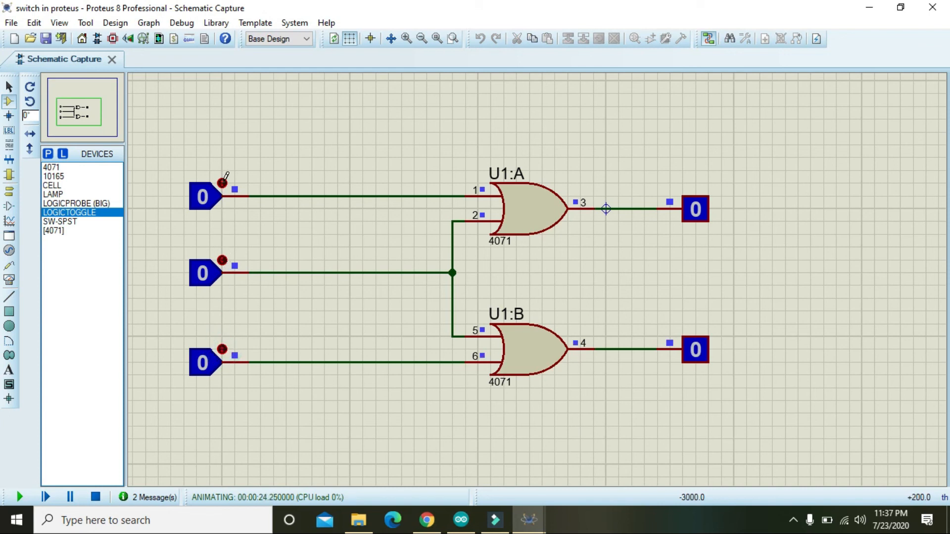
- Flip the top input to 1 and back, then set the shared middle input to 1
{"action": "left_click", "coordinate": [202, 197]}
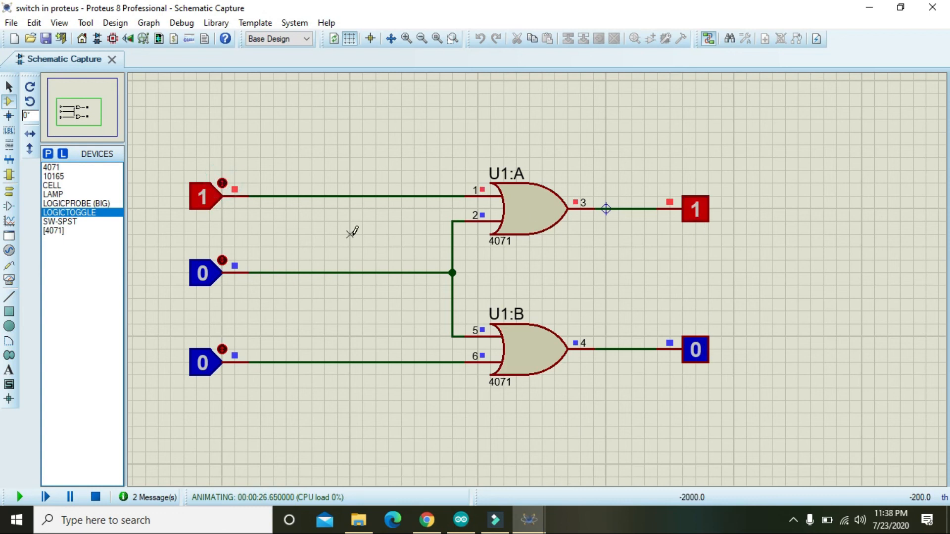
{"action": "left_click", "coordinate": [221, 183]}
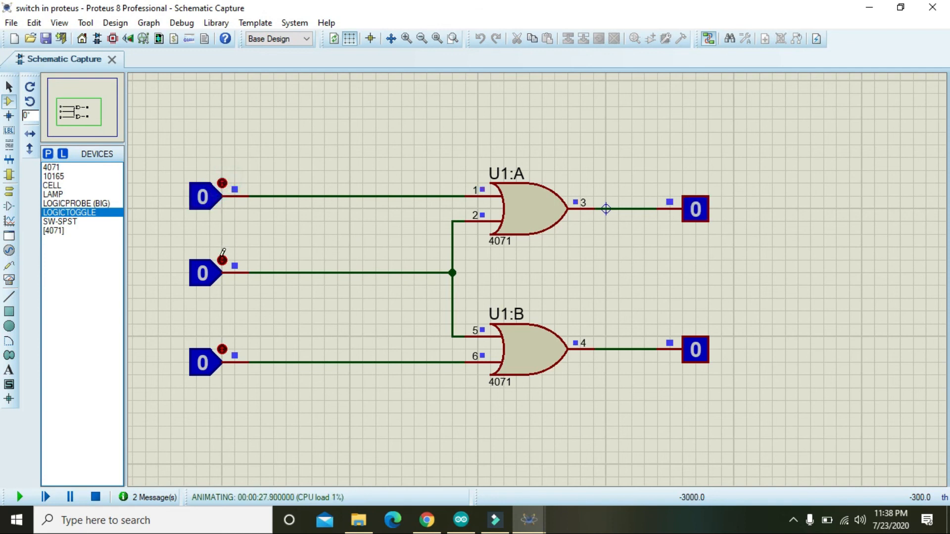
{"action": "left_click", "coordinate": [203, 273]}
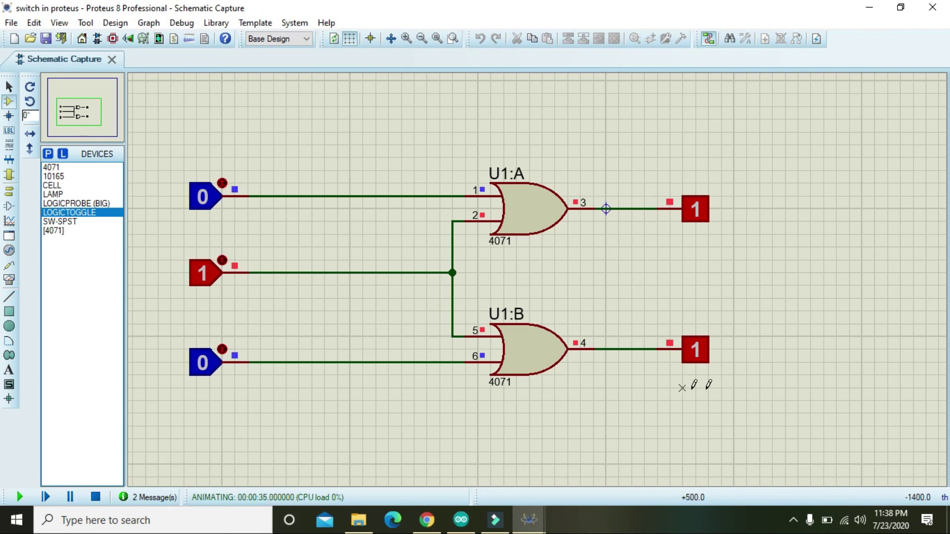
{"action": "mouse_move", "coordinate": [656, 193]}
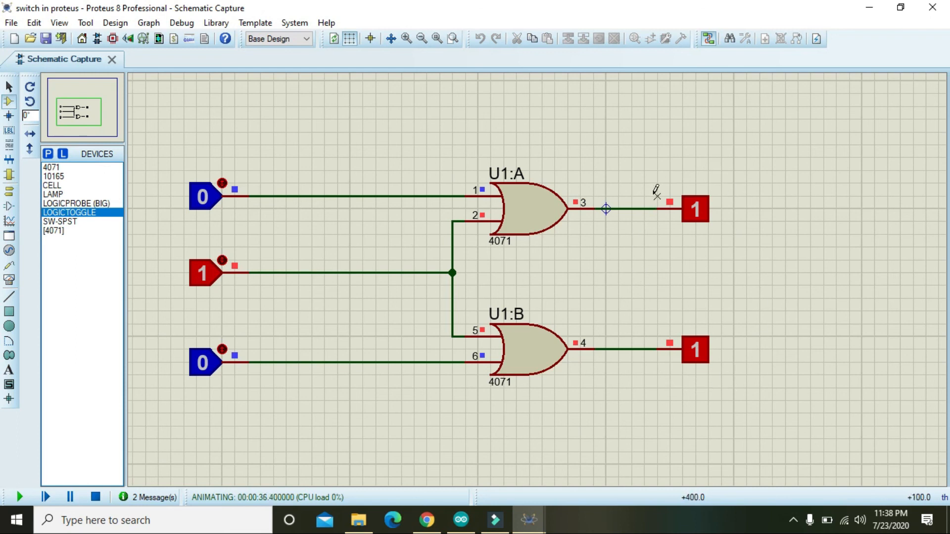